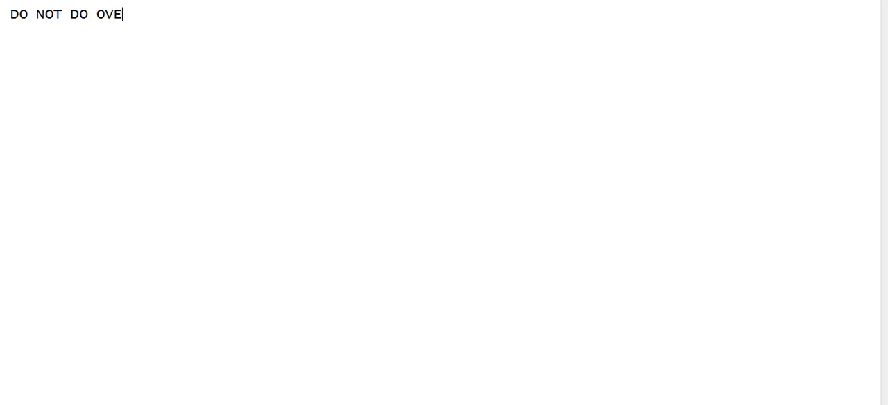
Write 'DO NOT DO OVER TRADING', '3 to 4 trades a day!' and 'Do not trade blindly' on separate lines.
type("R TRADING")
left_click(211, 42)
type("3 to 4 trades a day")
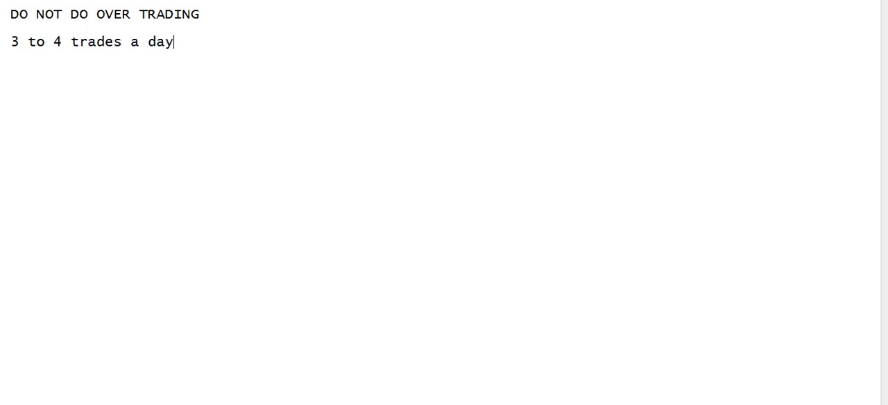
type("!")
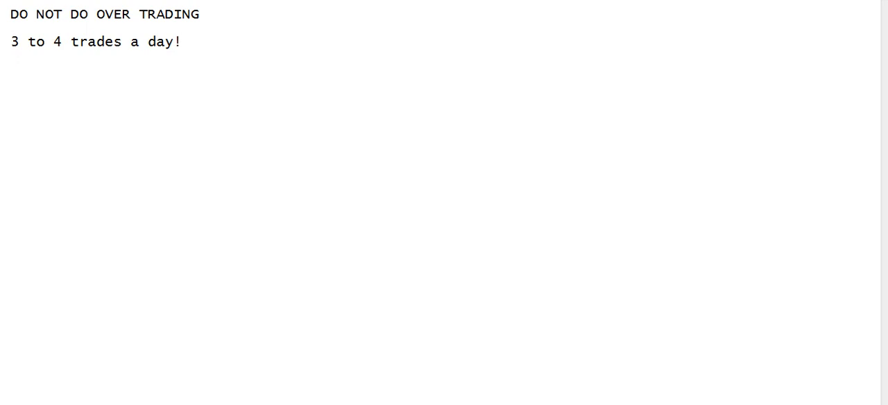
left_click(183, 42)
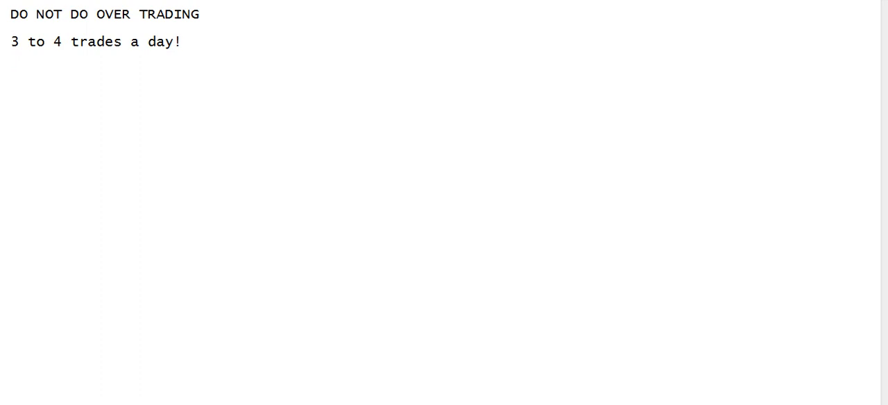
type("Do not tra")
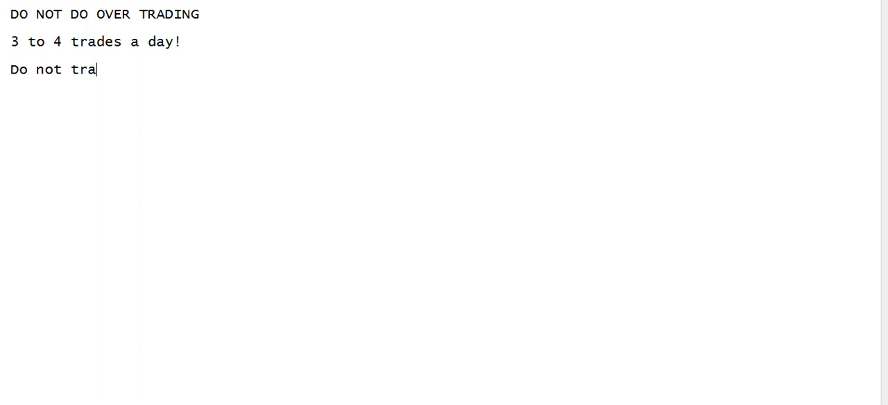
type("de blindly")
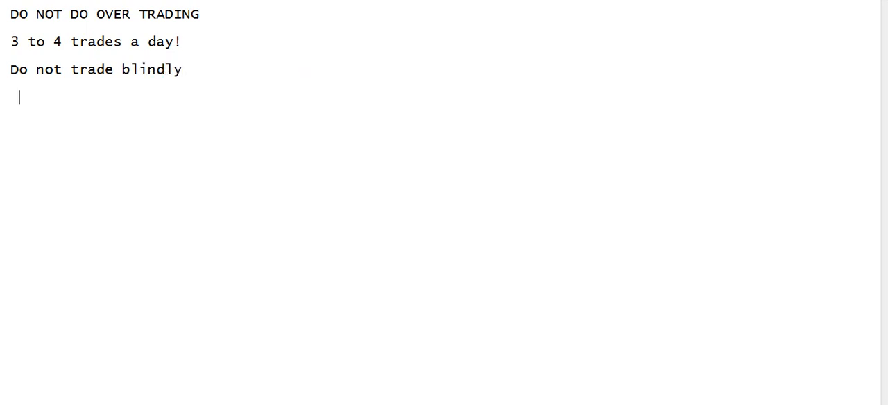
Add the line 'Trade with reasons' below the other rules.
type("Trade w")
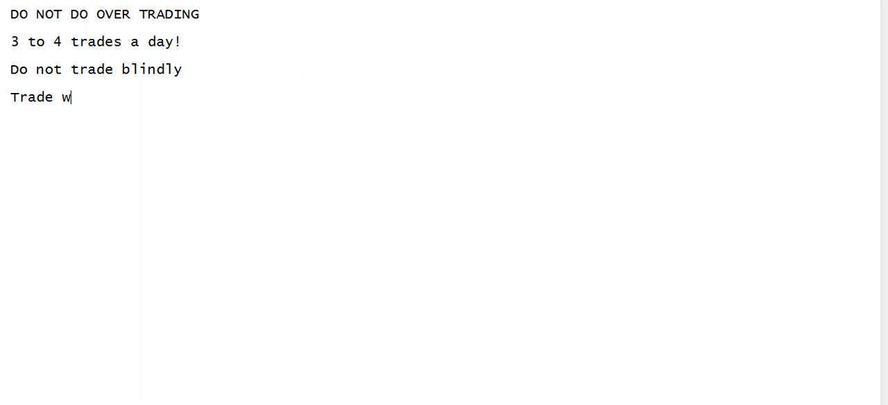
type("ith reason")
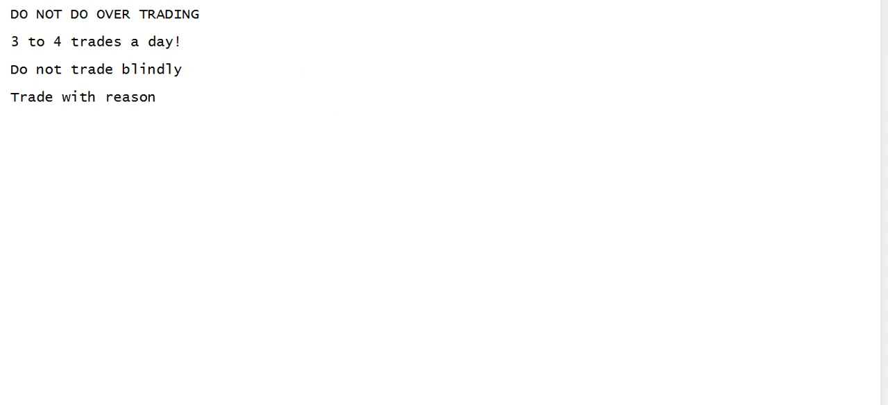
type("s")
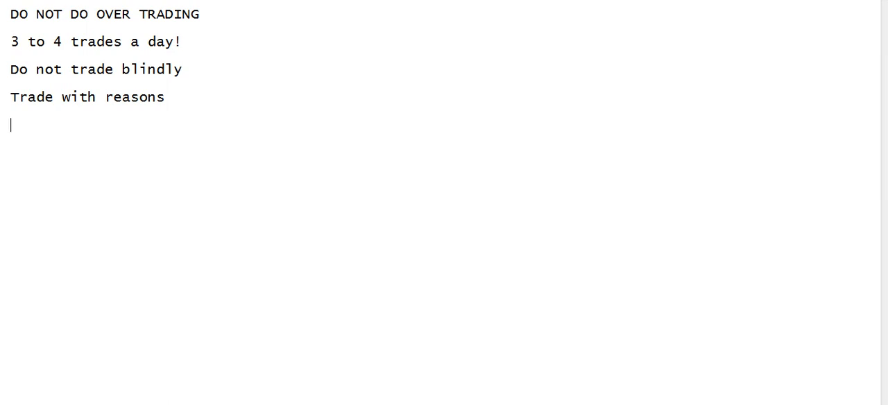
key("Backspace")
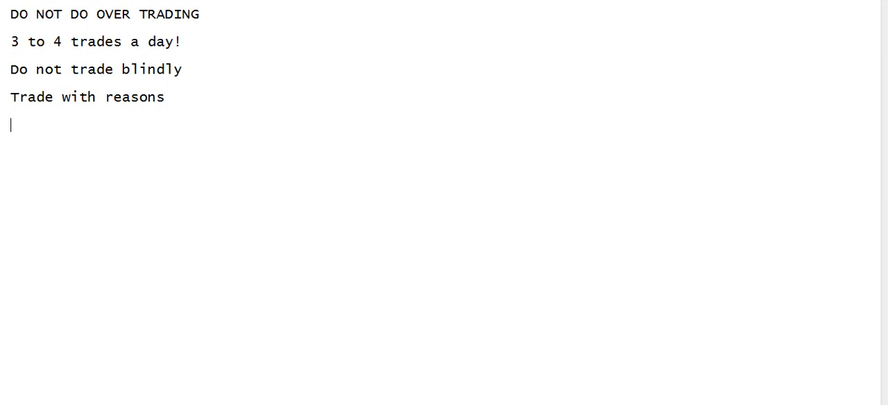
Add the trade split lines '80% LONG TRADES H1' and '20% Scalping'.
type("80")
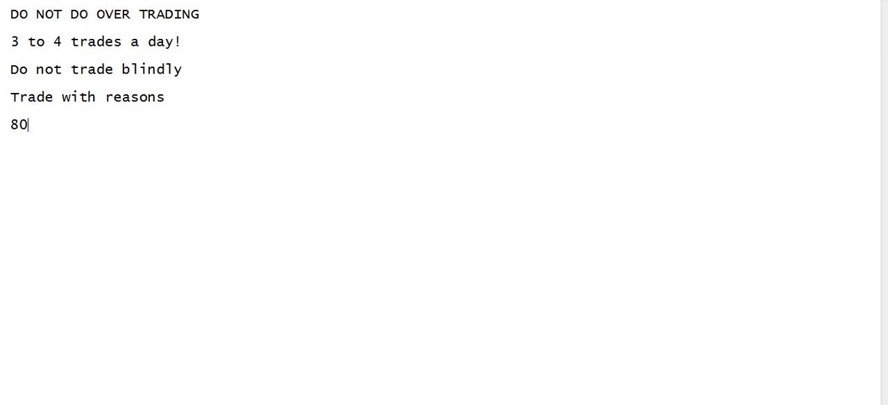
type("% LO")
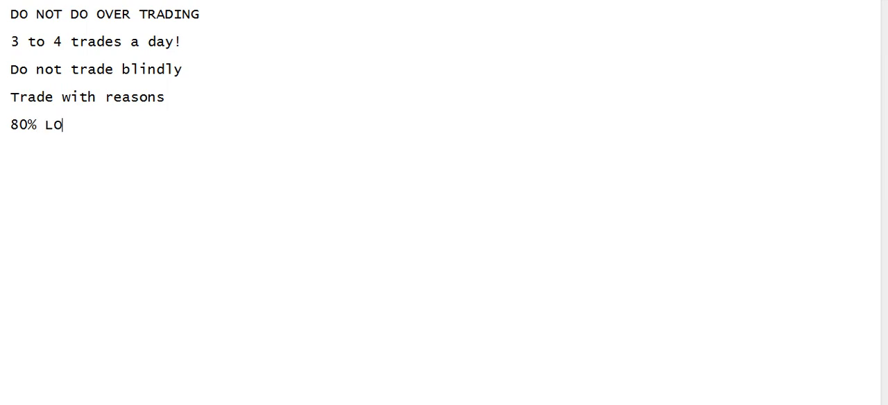
type("NG TRADES")
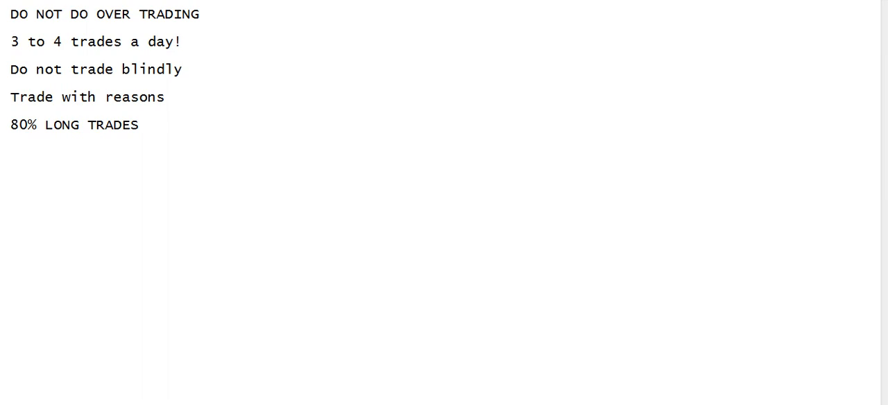
type("H1")
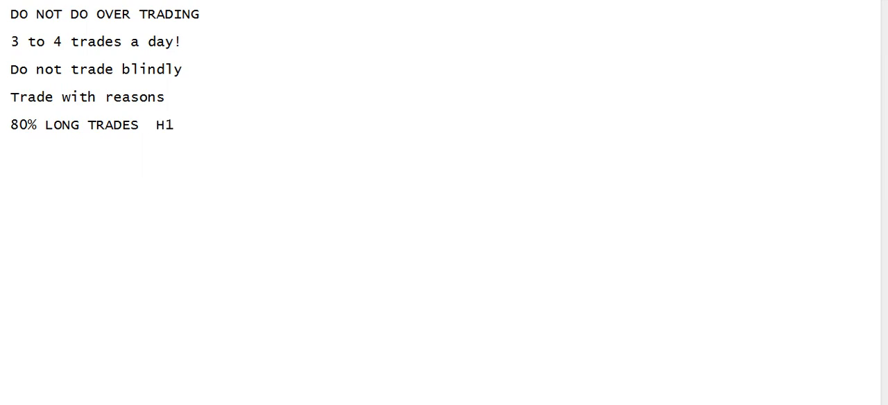
type("20")
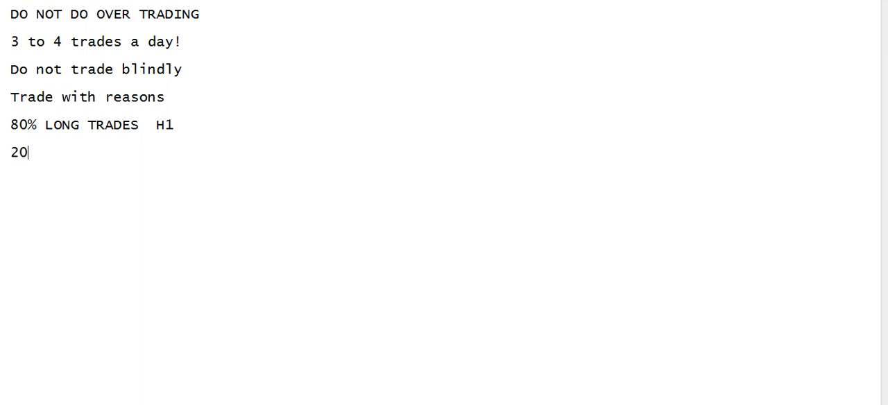
type("%")
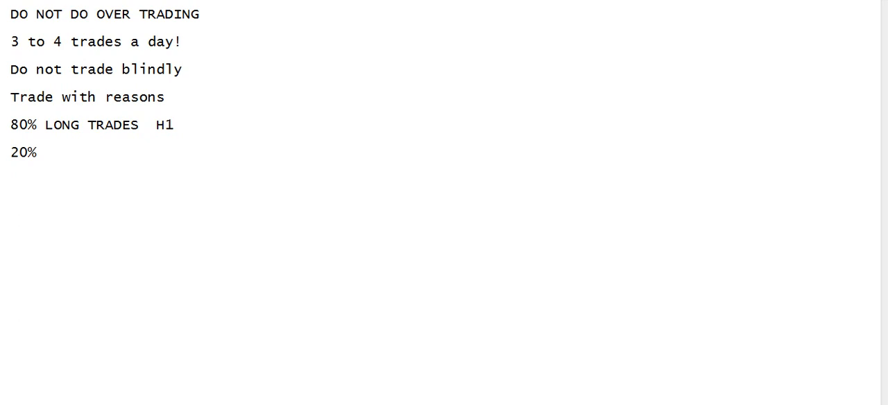
type("SCAL")
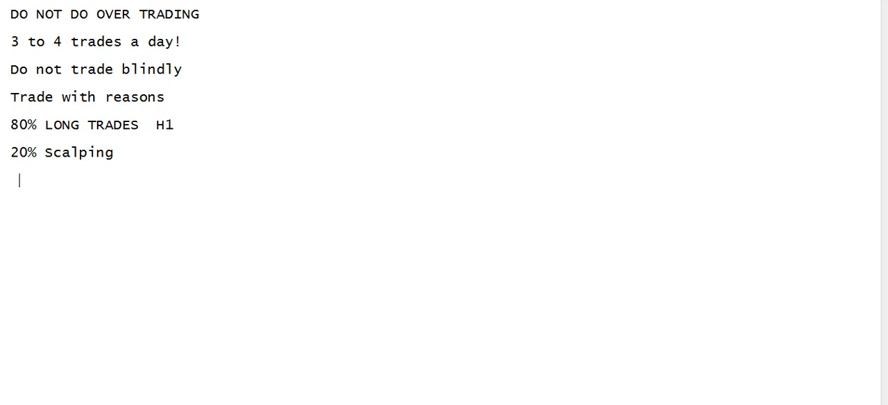
Add a 'TRADING SYSTEM' heading below the trade split.
type("TRADING")
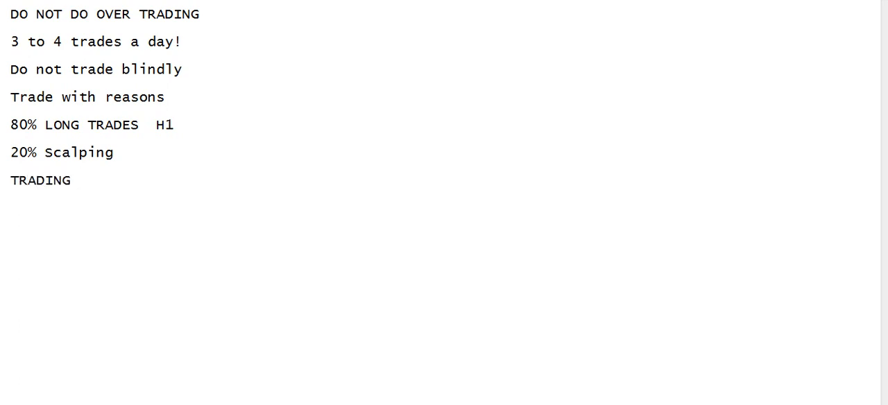
type("SYST")
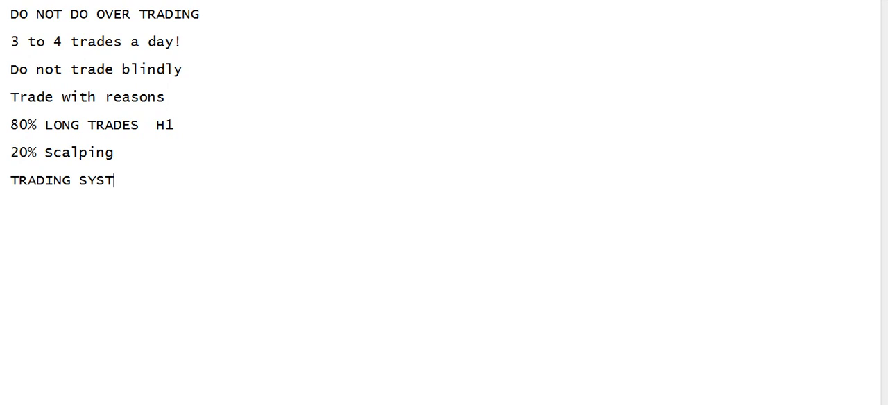
type("EM")
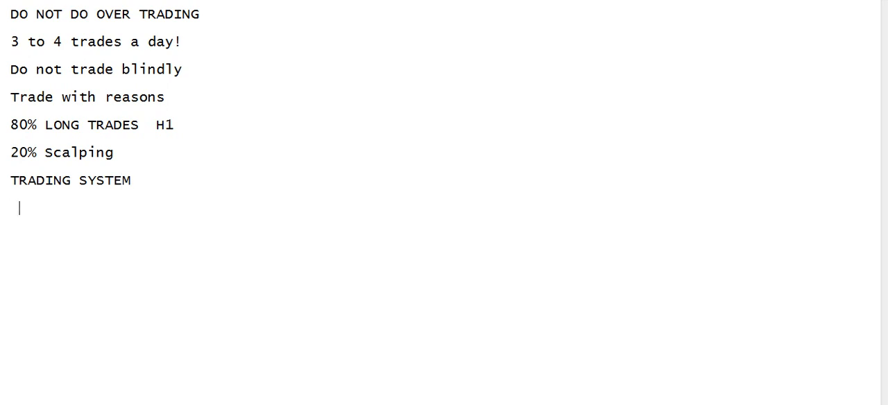
type("FISHER MAN")
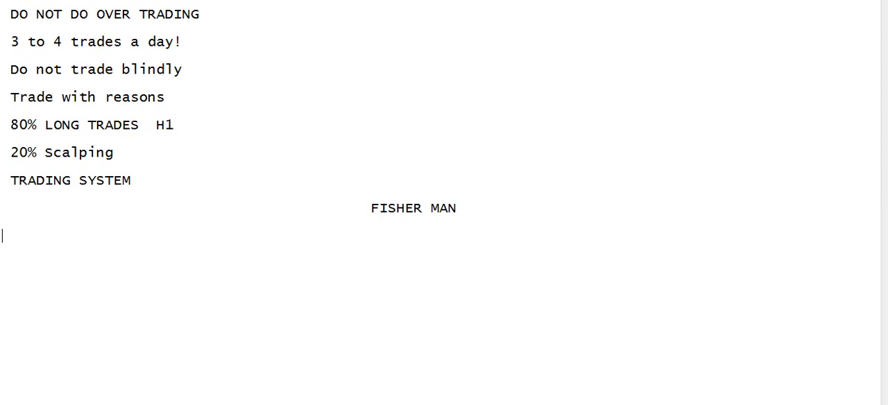
type("fORES")
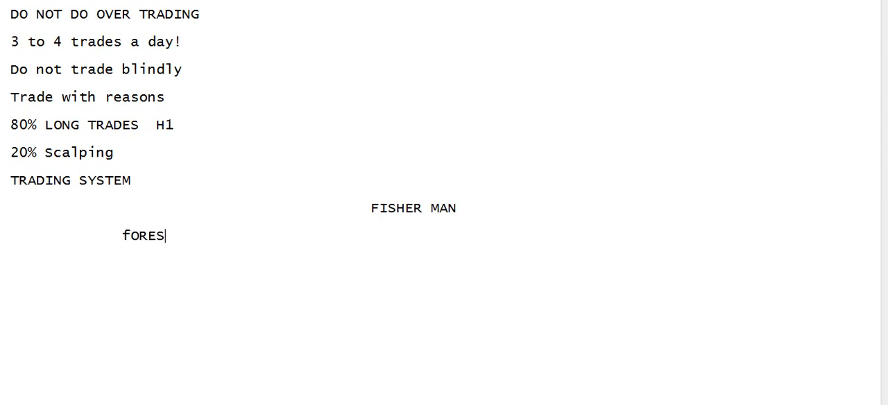
key("BackSpace")
type("forex market")
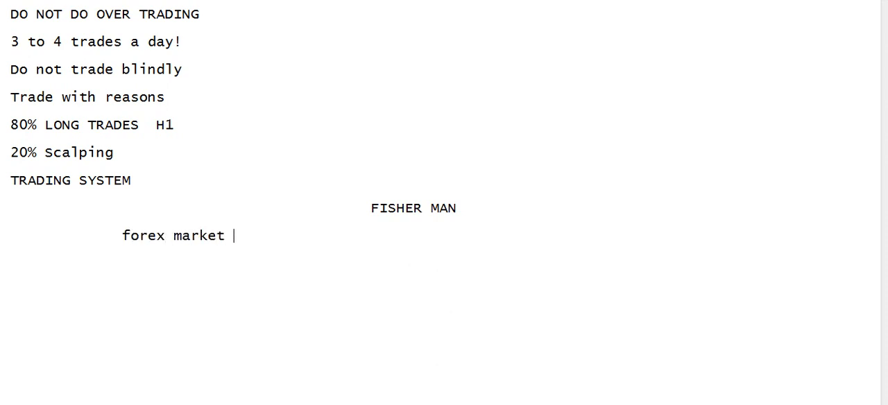
type("................")
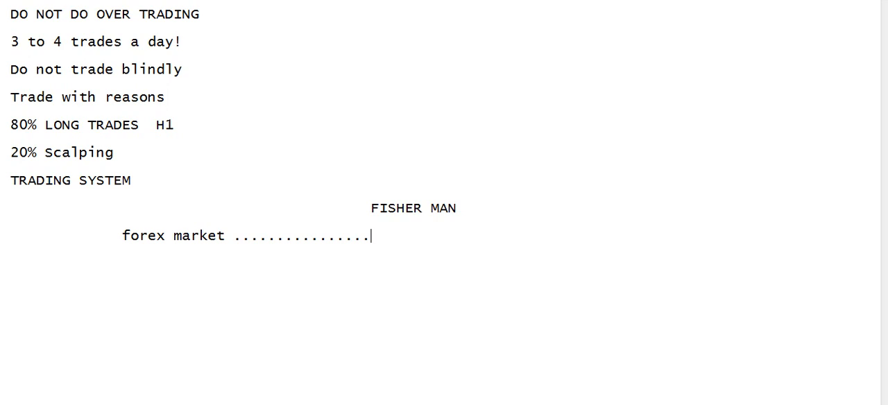
type("fish in the sea")
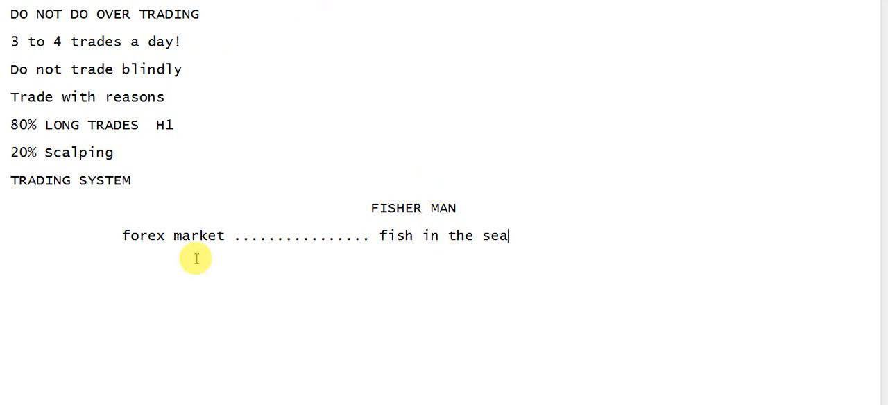
mouse_move(529, 242)
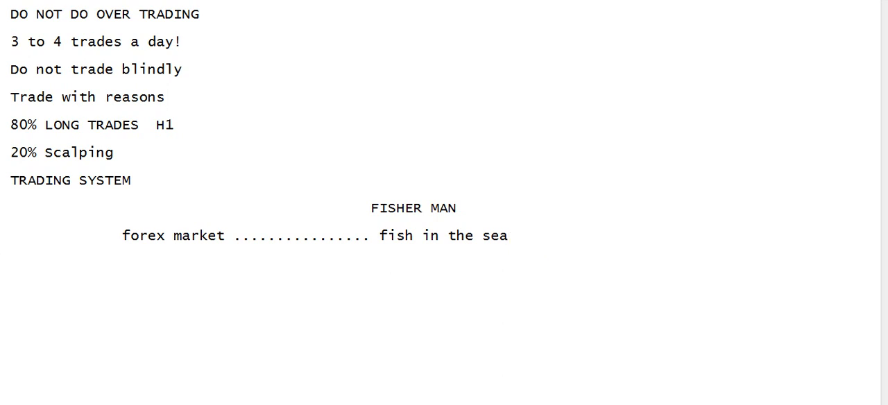
left_click(241, 291)
type("..................................................")
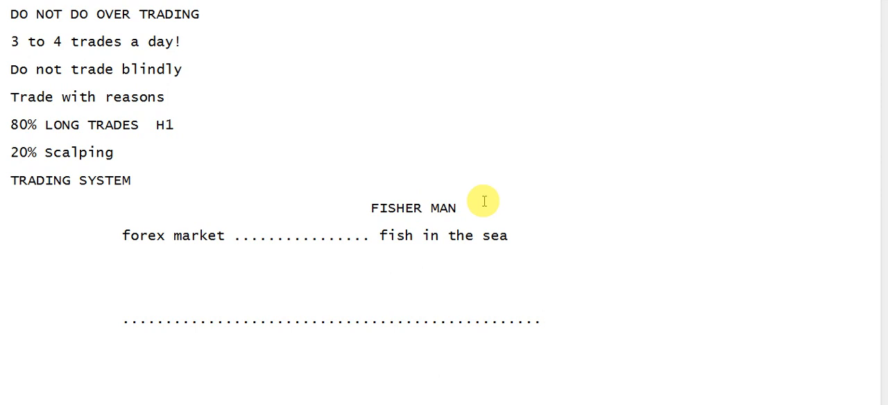
mouse_move(39, 42)
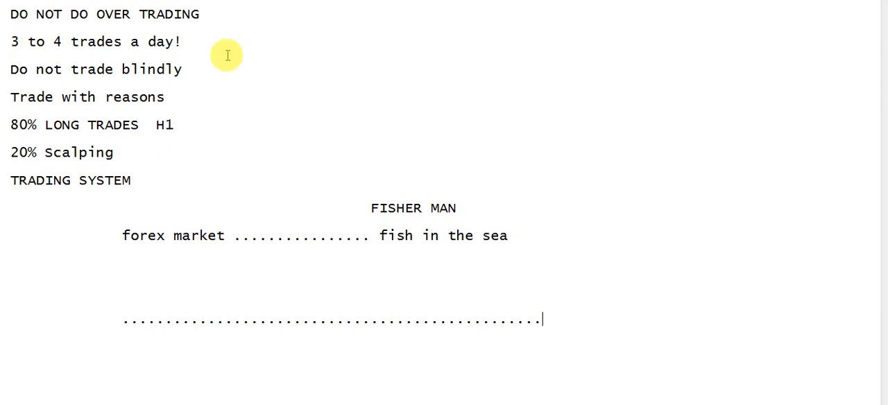
mouse_move(199, 45)
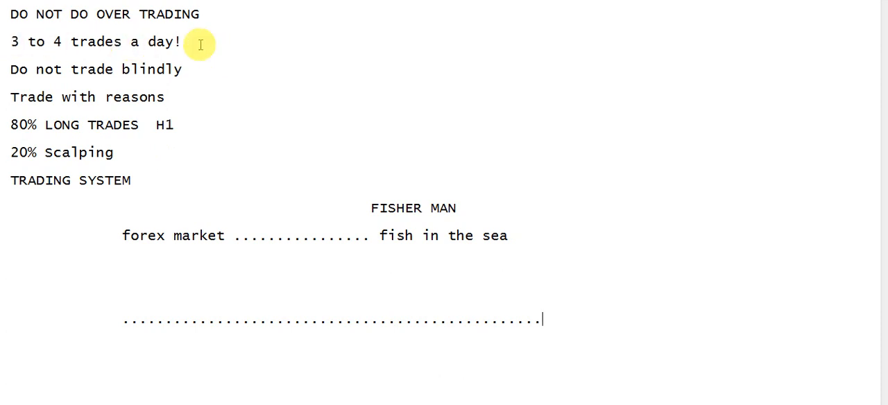
Add a '$5000 minimum account' line under the trades-per-day rule.
type("$5000")
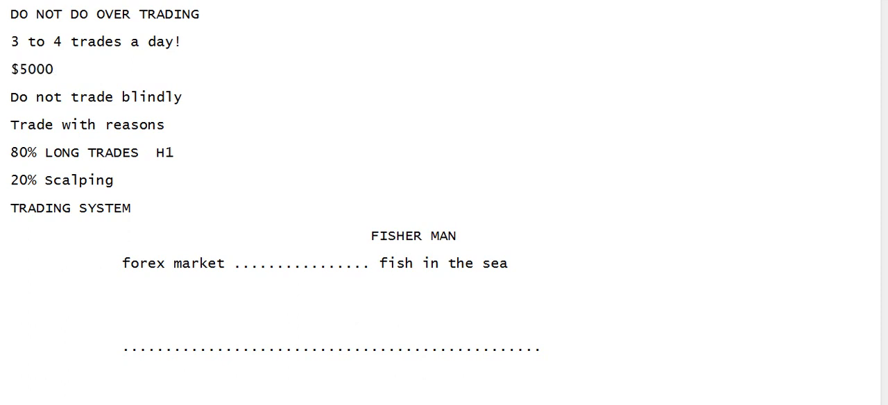
type("minimum account")
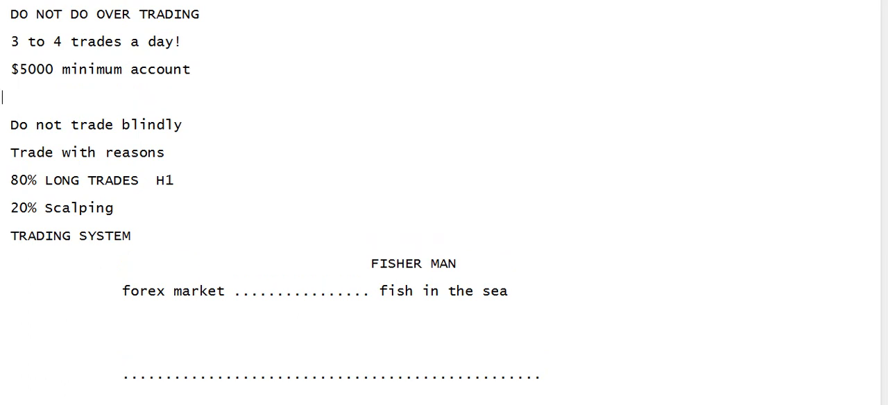
Start a '$500' note below it, correcting mistypes so it reads '$500 he need to'.
type("$500")
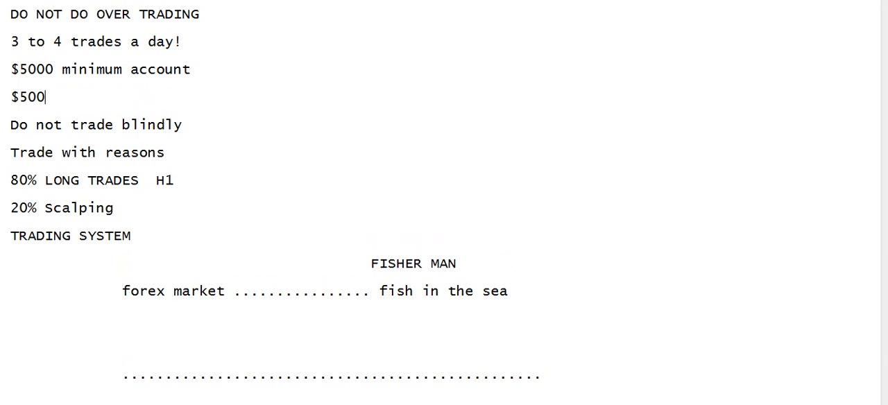
type("mimn")
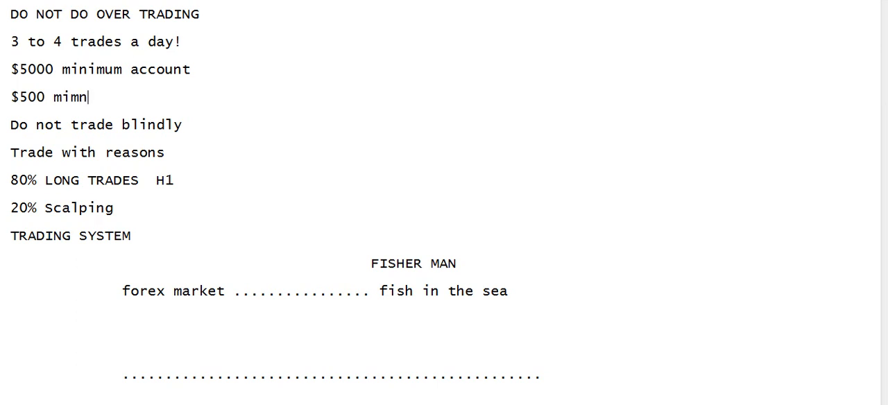
key("Backspace")
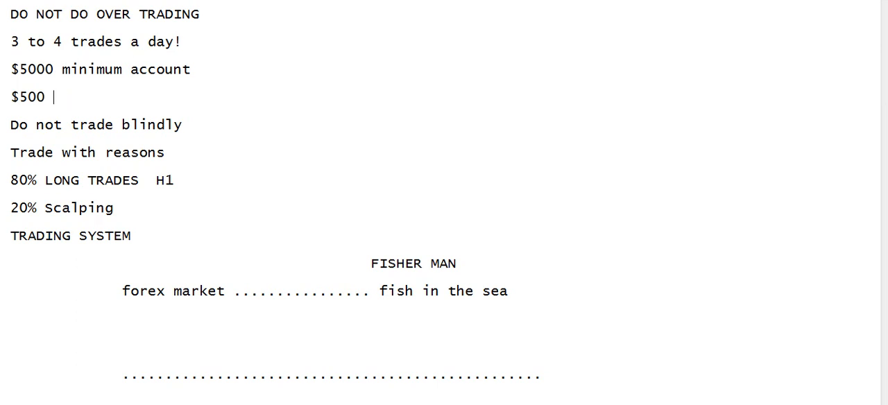
type("it")
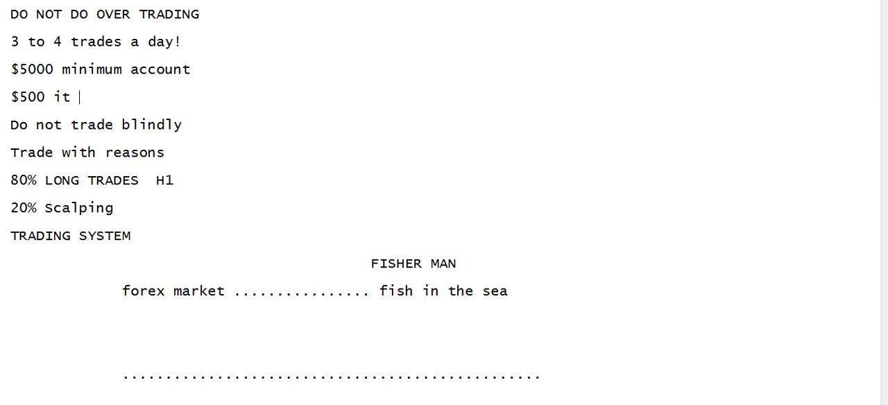
type("means")
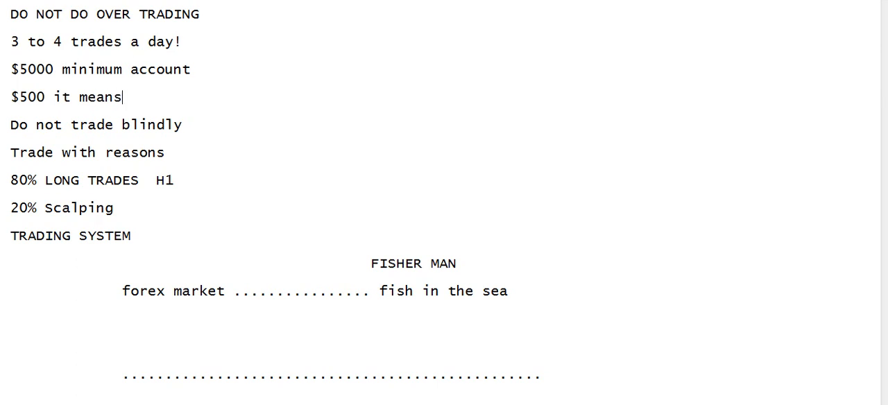
key("Backspace")
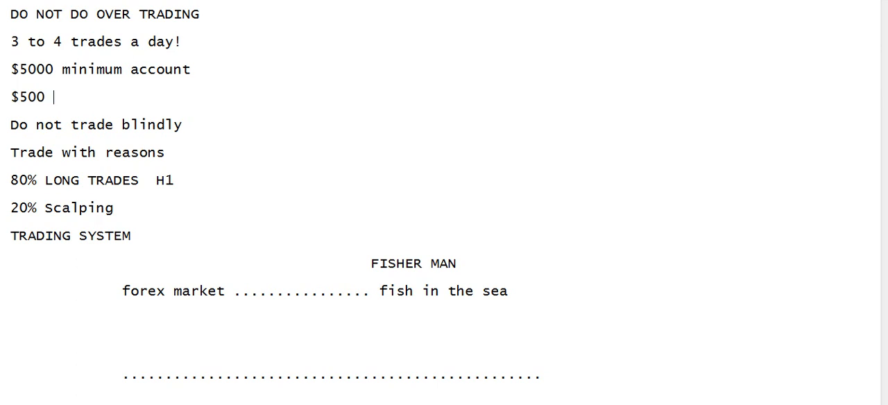
type("he need to")
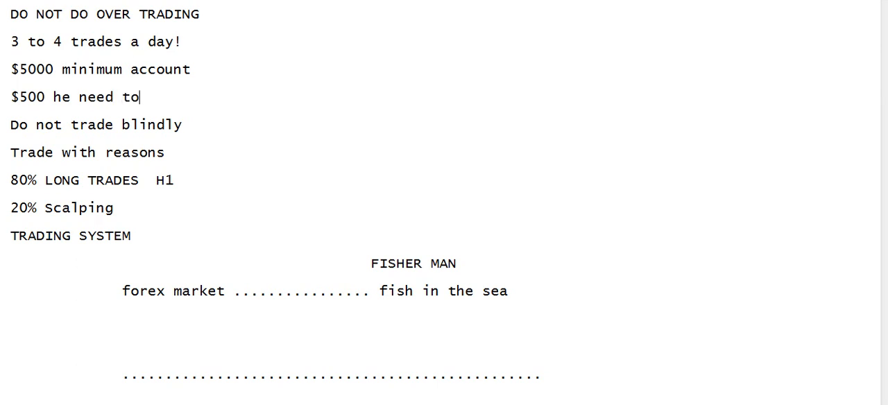
Complete the $500 note: 'place 10 trades a day ( Risk factor will increase)'.
type("place 10")
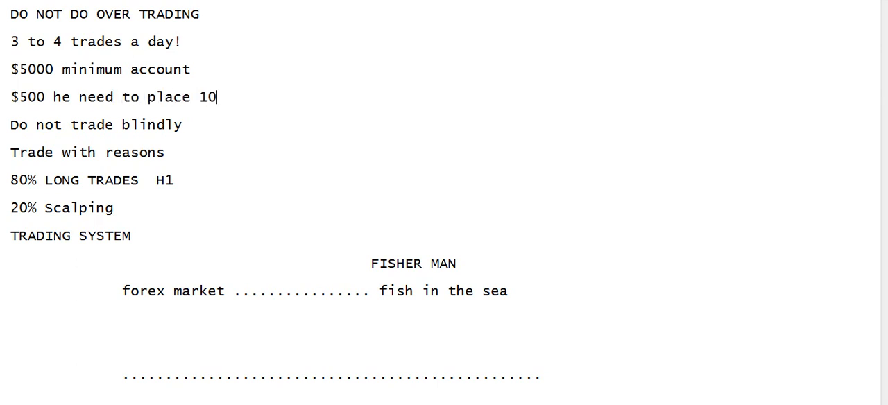
type("trades a day ( Risk factor w")
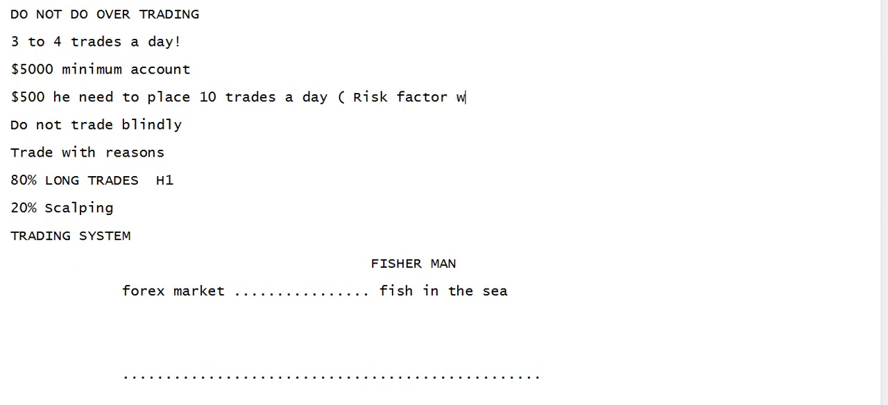
type("ill increase")
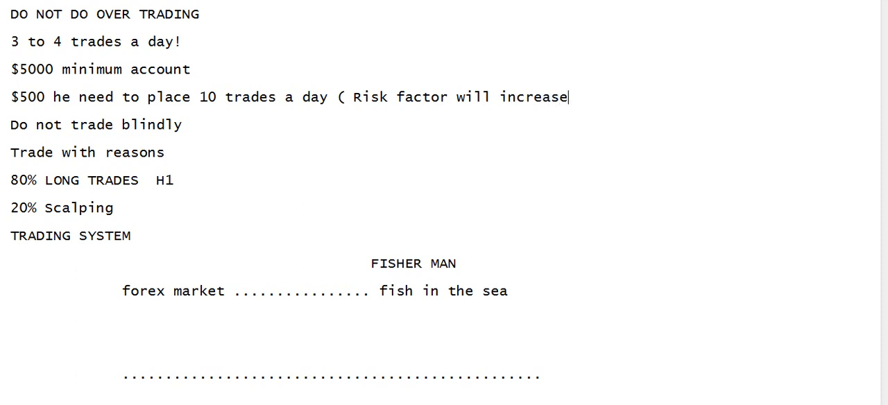
type(")")
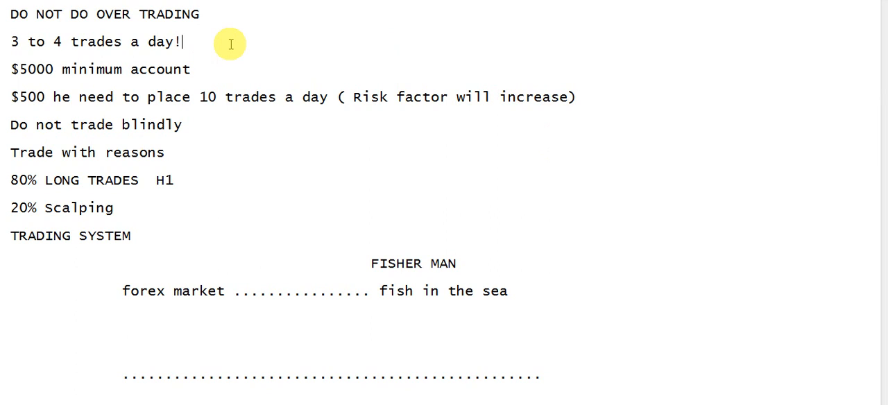
Mark the 3-to-4-trades rule as '( low risk)' and add a blank line below it.
type("( low")
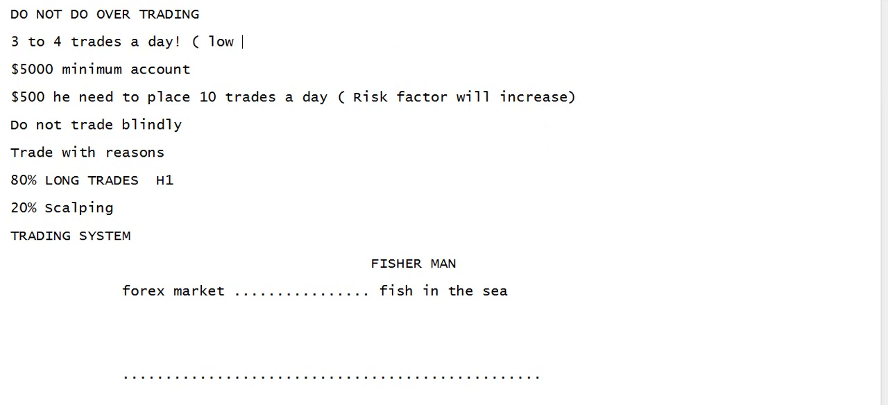
type("risk)")
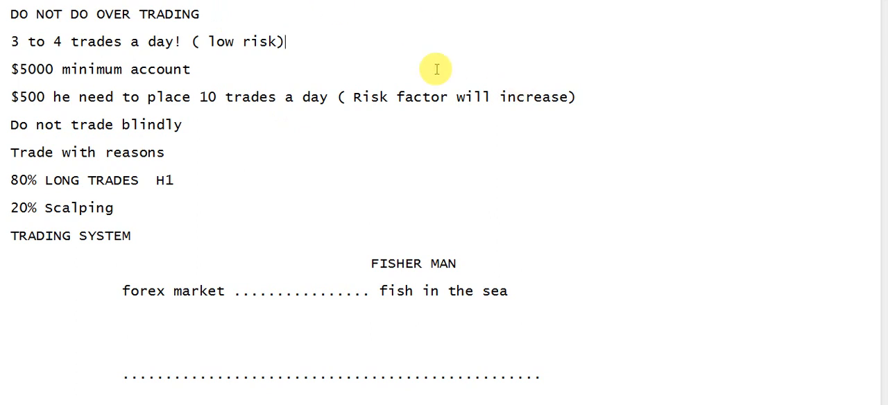
key("Enter")
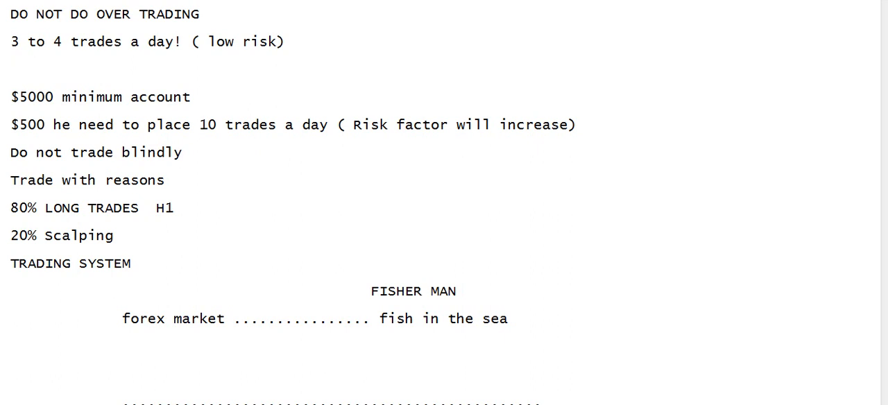
double_click(14, 42)
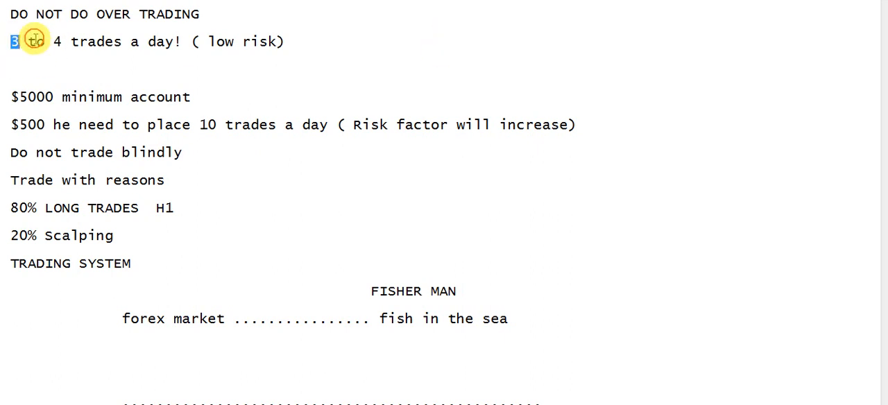
left_click_drag(11, 41, 122, 42)
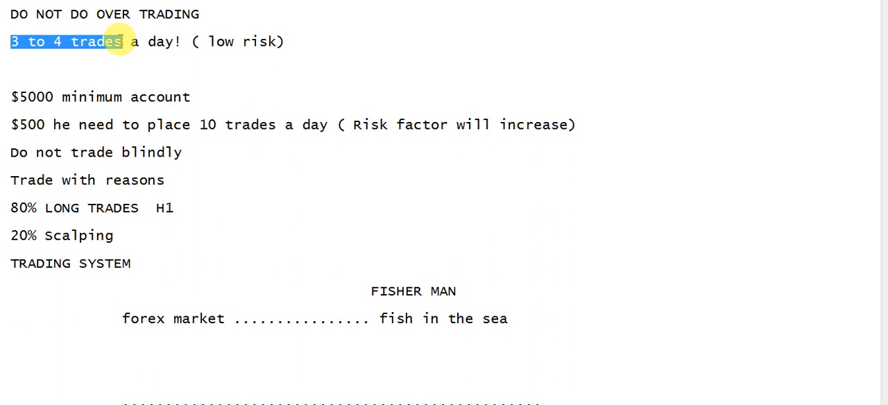
left_click(227, 92)
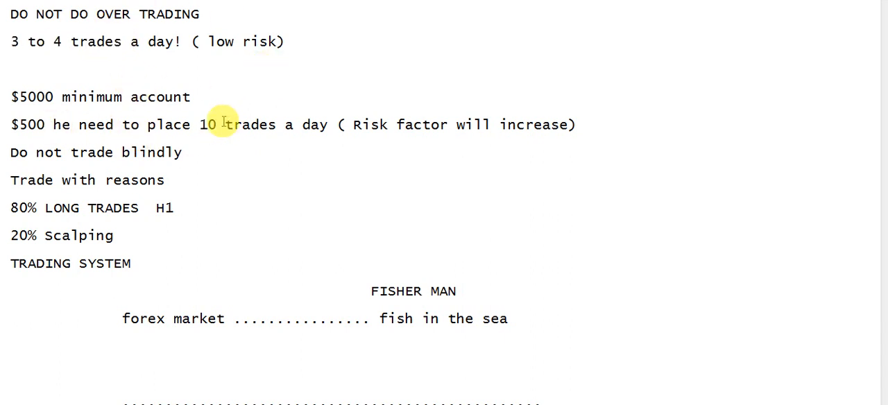
left_click(11, 70)
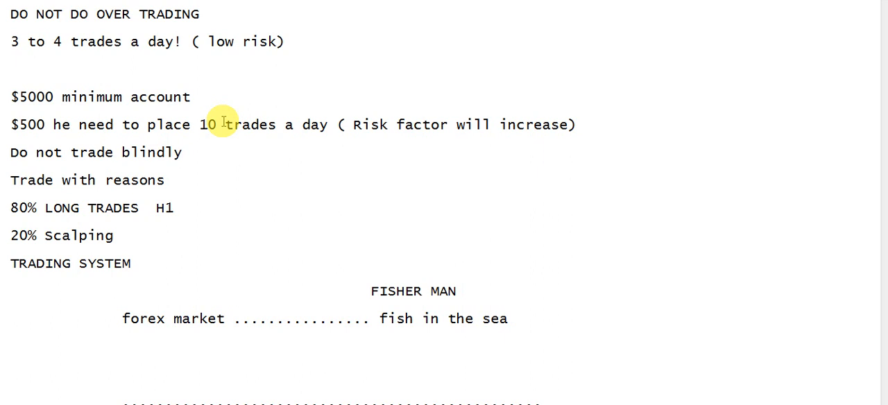
mouse_move(260, 149)
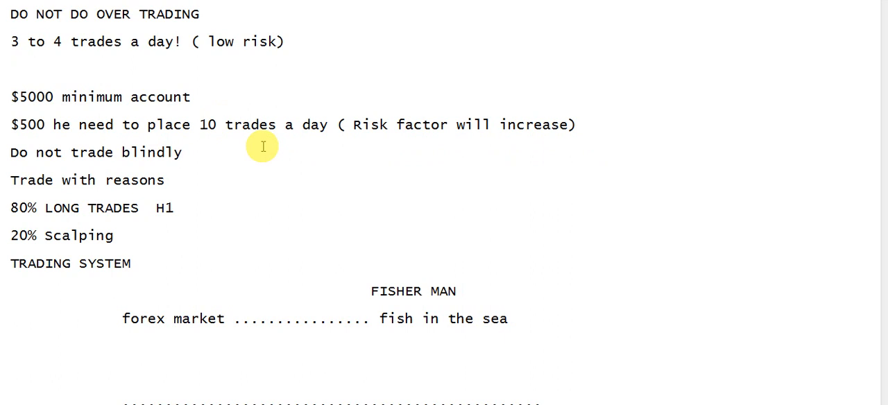
left_click(11, 69)
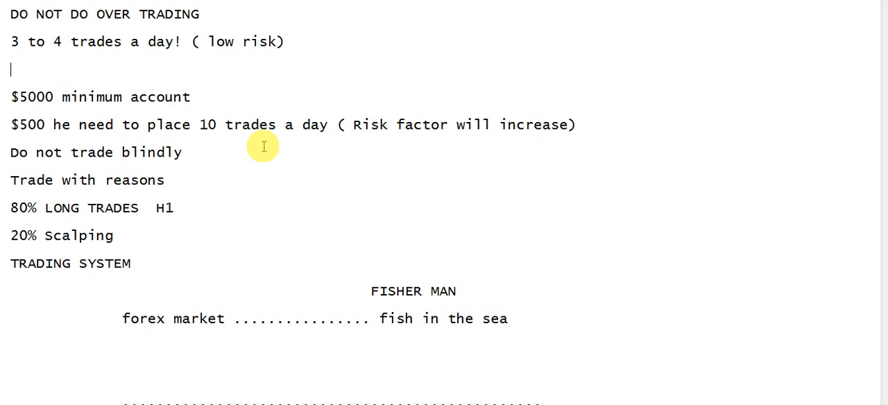
List the account sizes '$30,000' and '$47000' on two lines beneath the low-risk rule.
type("$")
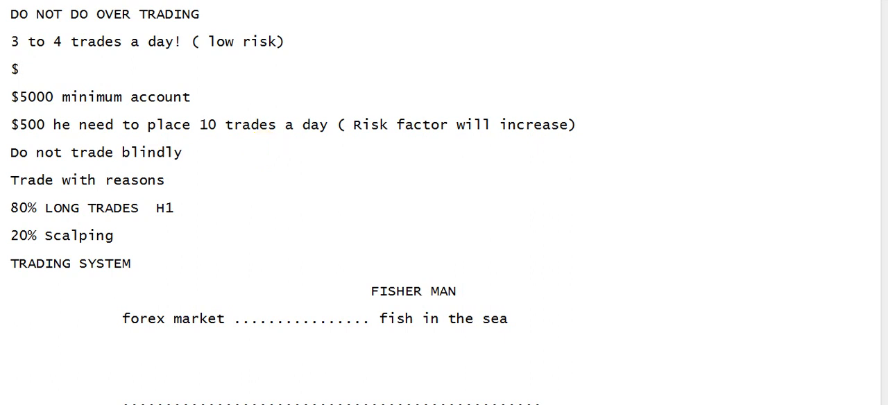
type("30.")
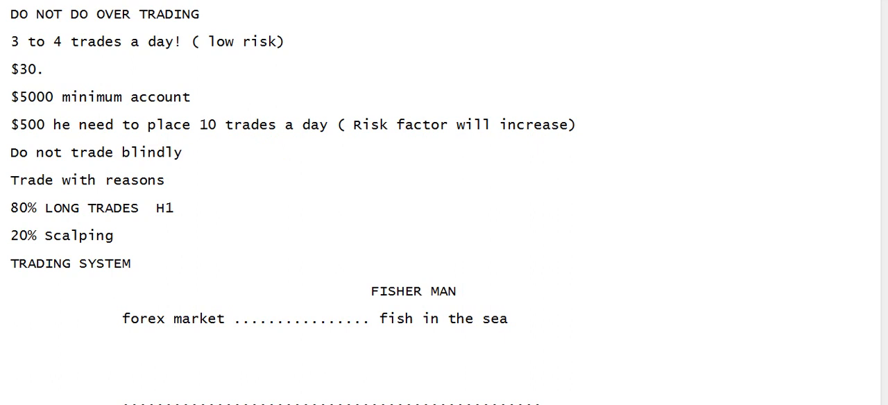
type(",000")
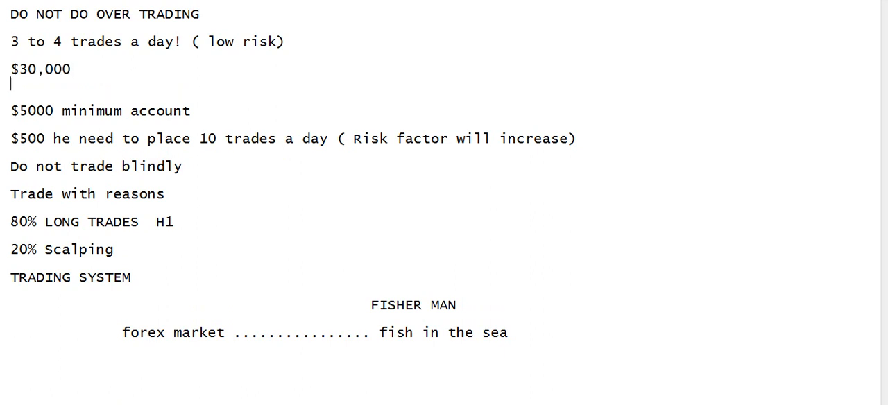
type("$47000")
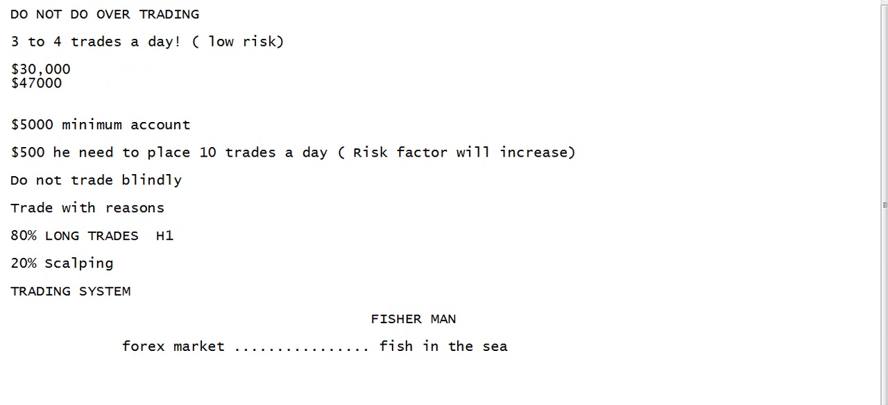
Write '70 trades a month' beside $30,000, with spacing before $47000.
type("70")
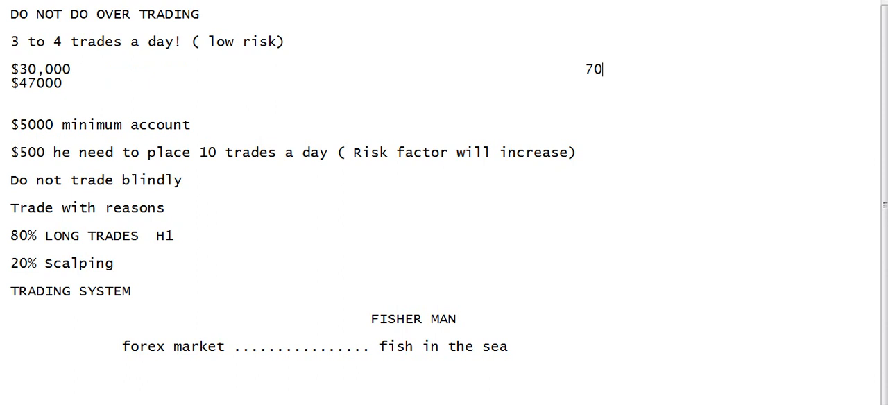
type("trades")
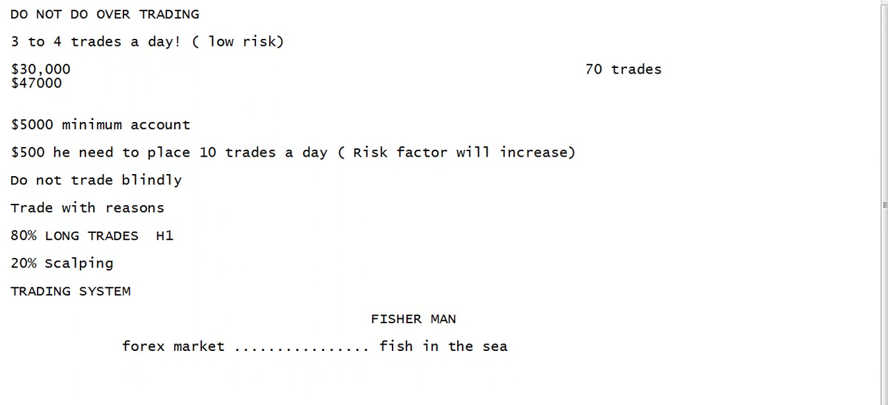
type("a month")
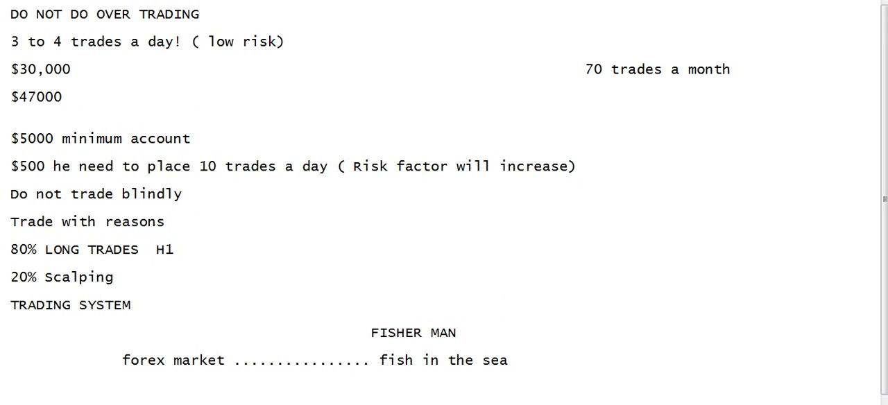
left_click(594, 83)
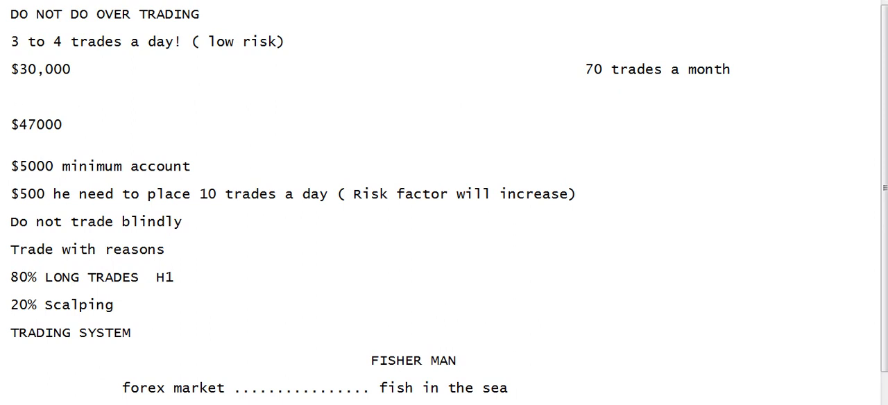
Add the monthly split lines '66 +ve positive' and '4 -ve negative' below.
left_click(594, 111)
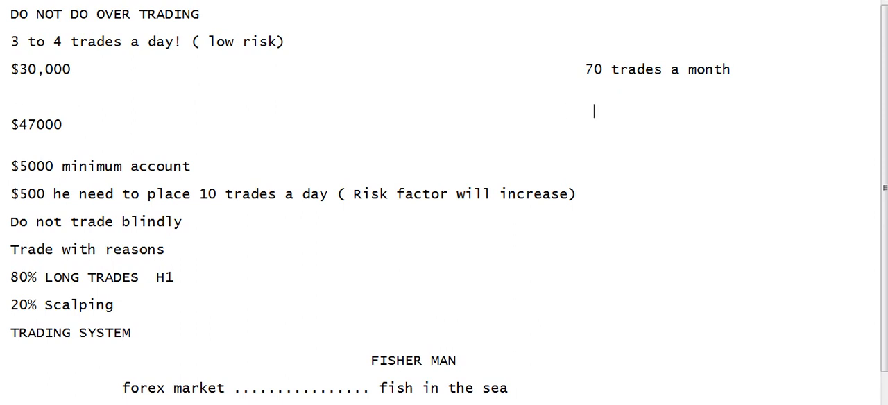
type("66 trad")
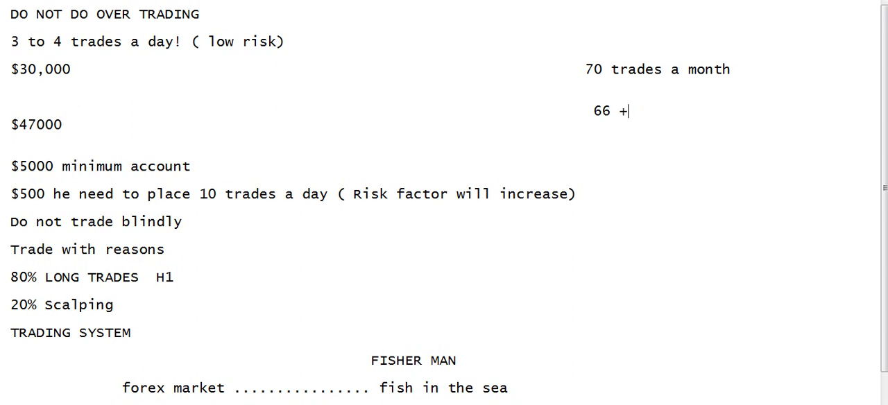
type("ve positive")
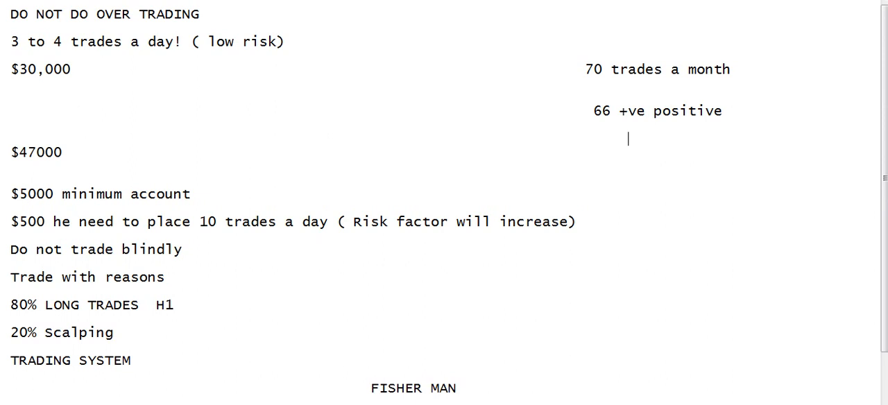
type("4")
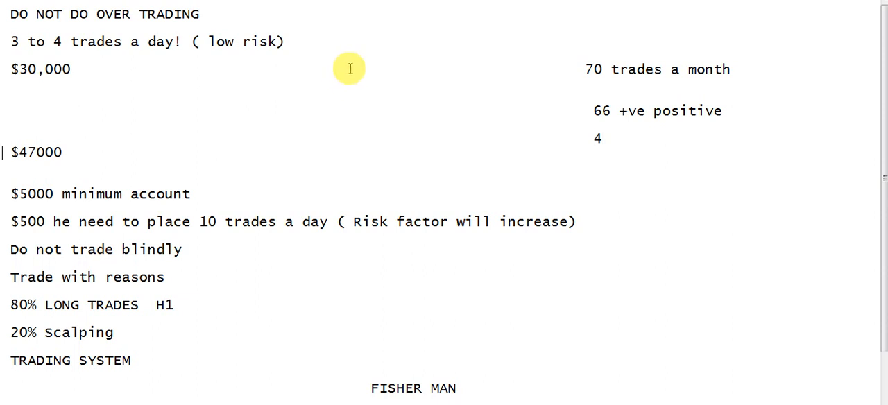
left_click(617, 138)
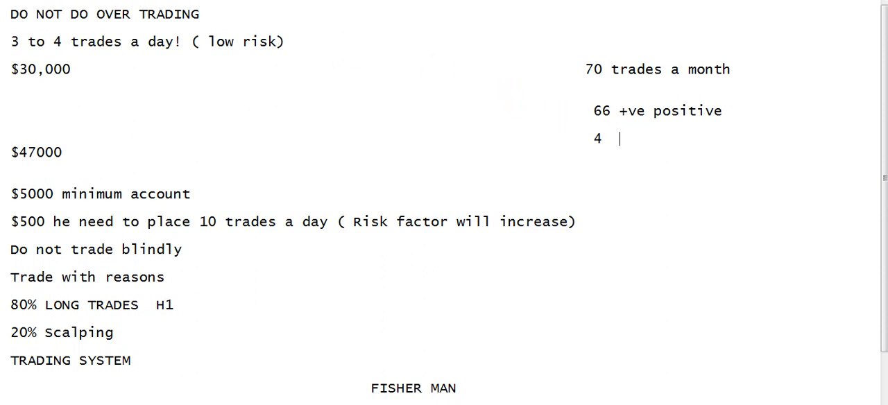
type("-ve")
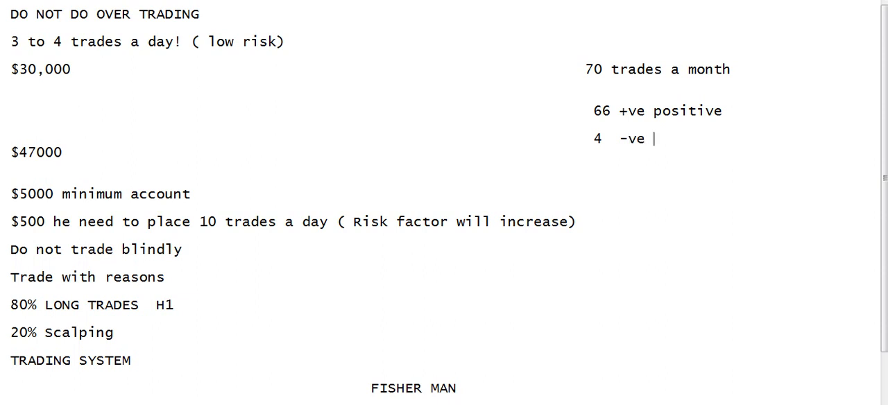
type("nega")
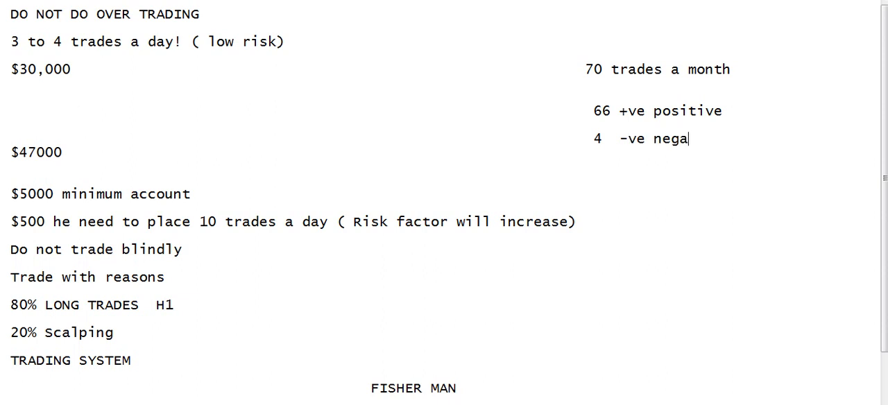
type("tive")
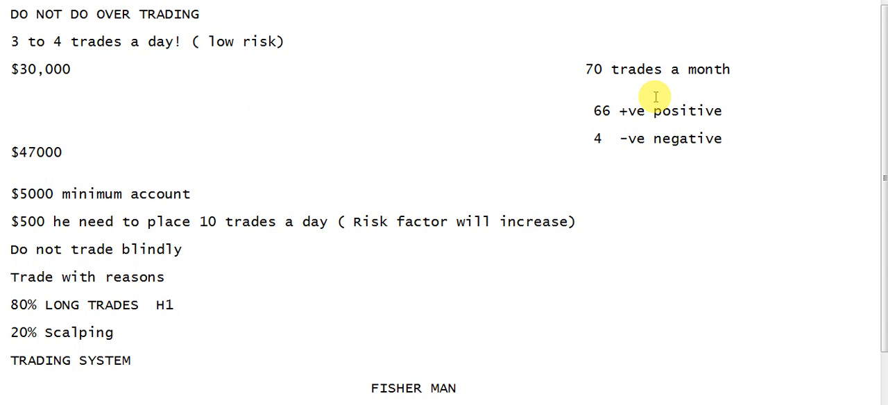
left_click(577, 137)
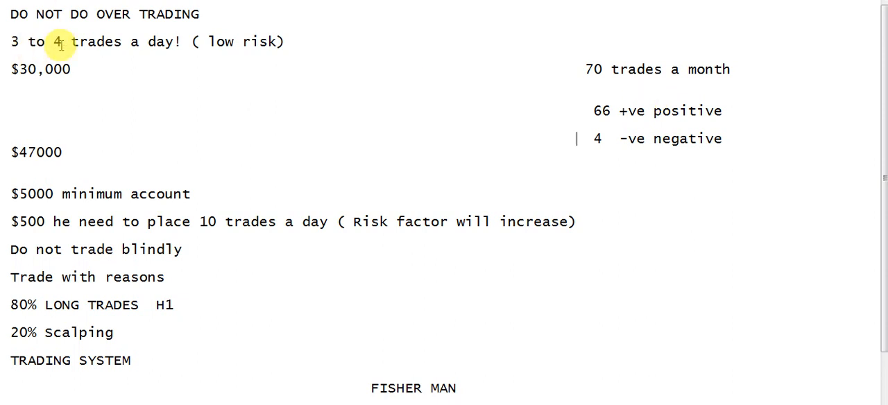
mouse_move(160, 130)
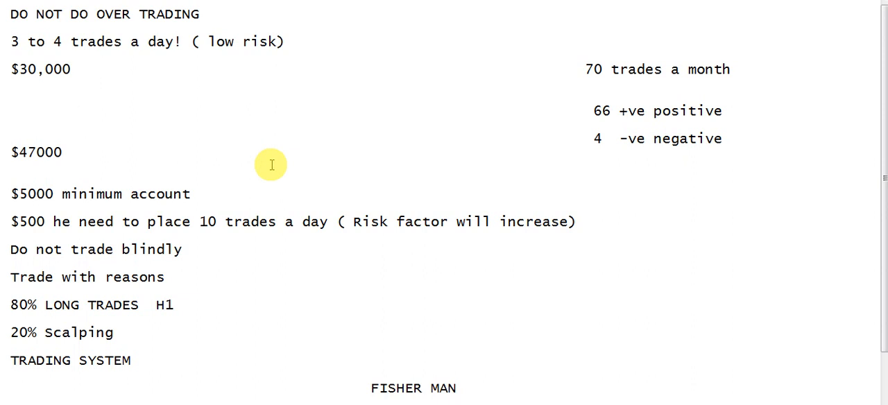
mouse_move(271, 191)
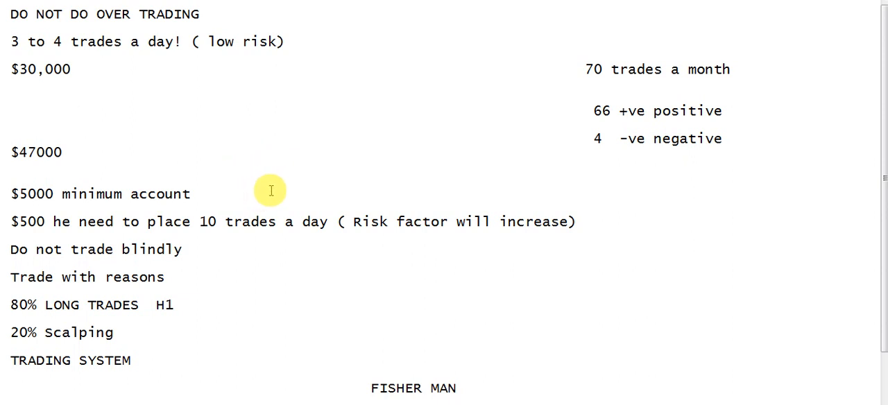
scroll("down", 3)
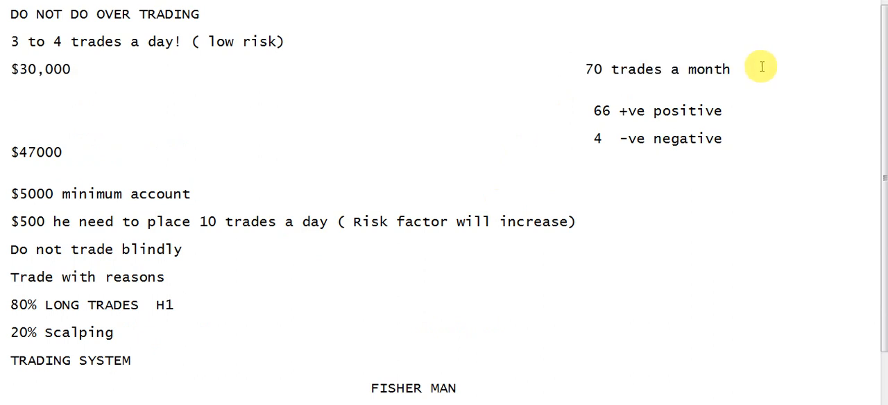
mouse_move(621, 81)
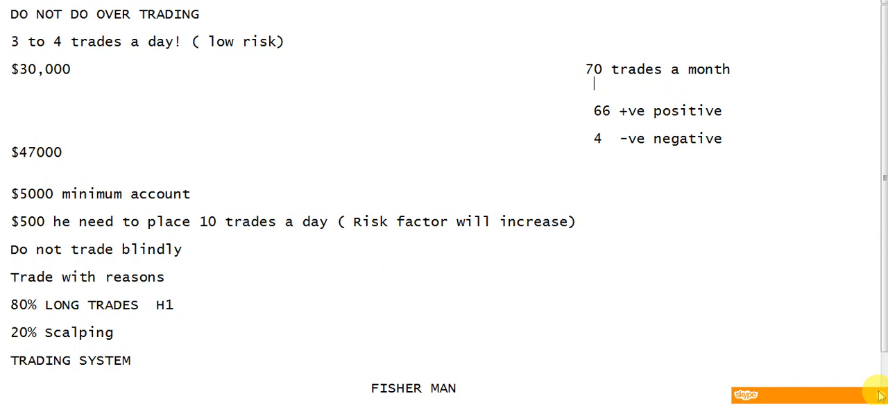
mouse_move(440, 179)
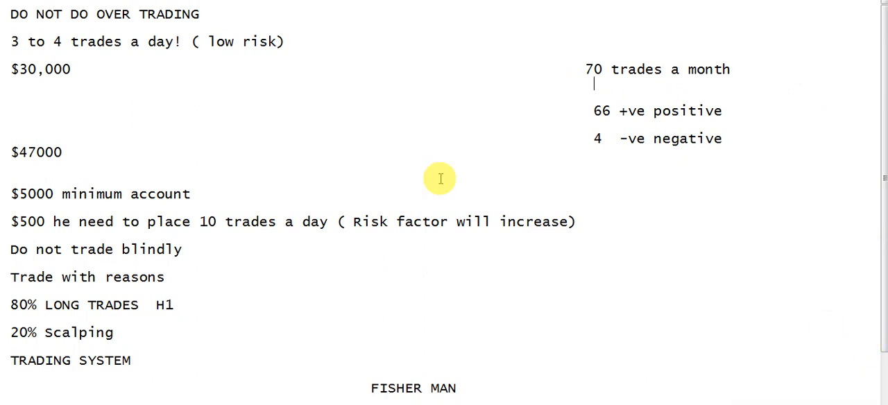
mouse_move(191, 41)
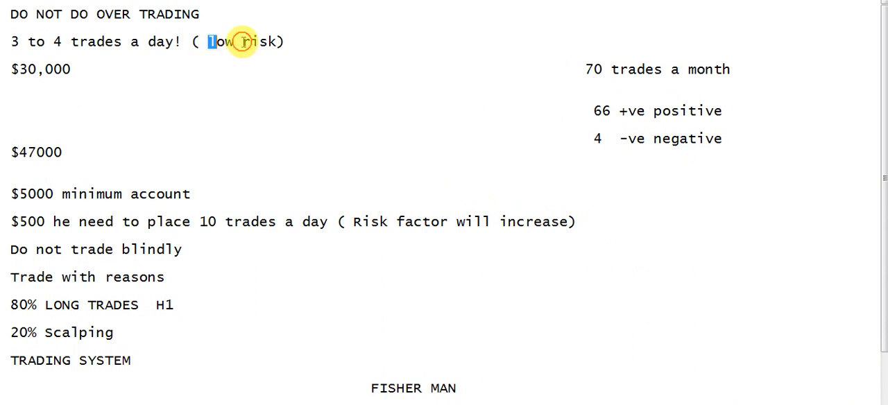
left_click_drag(208, 41, 284, 42)
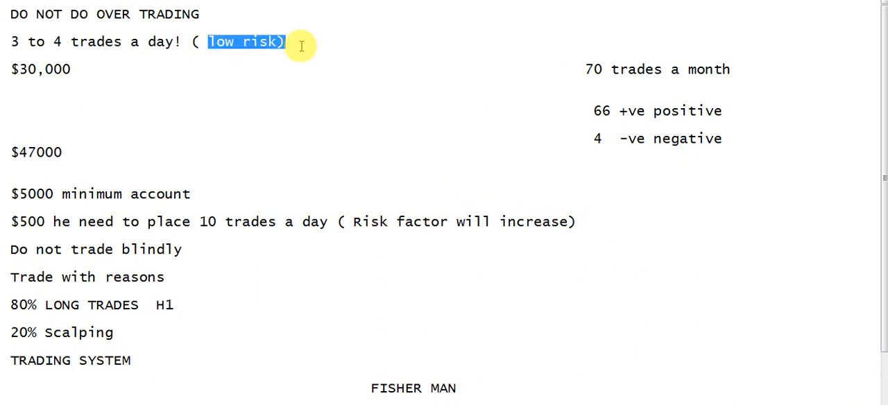
left_click(314, 71)
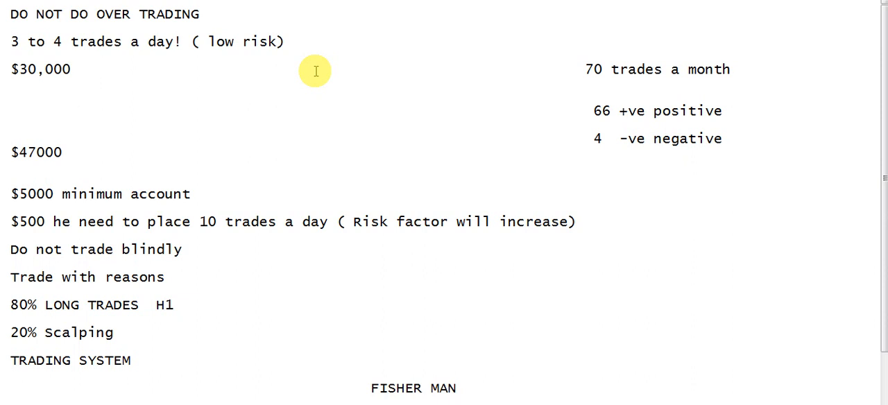